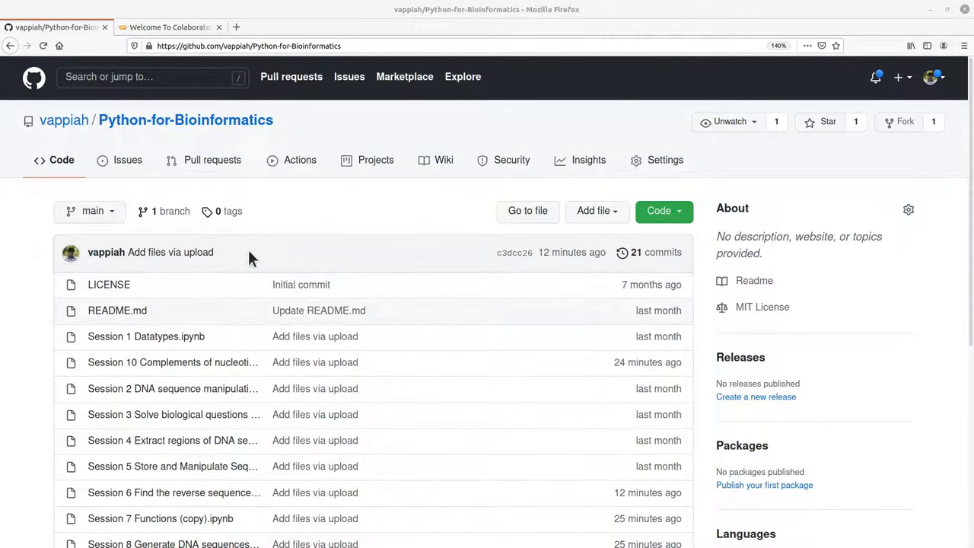
mouse_move(173, 389)
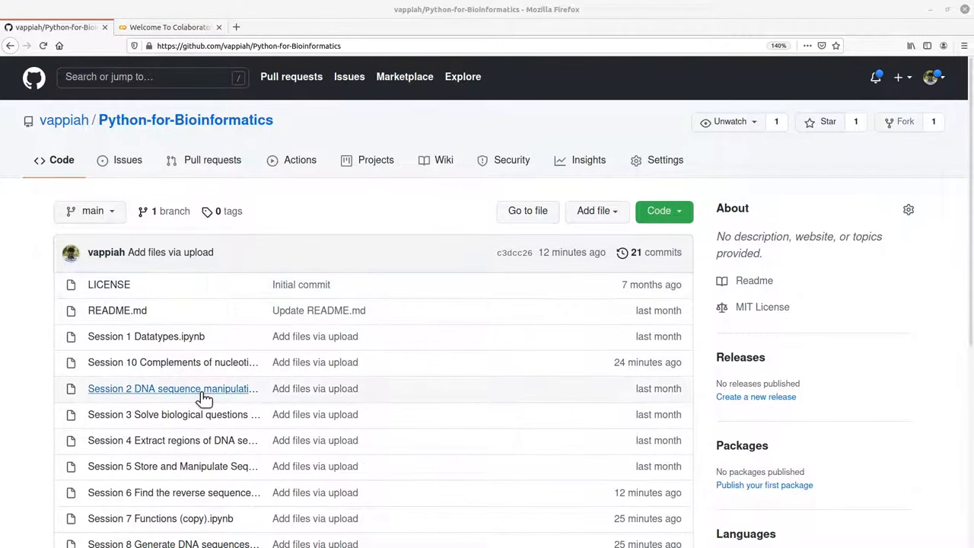
mouse_move(236, 510)
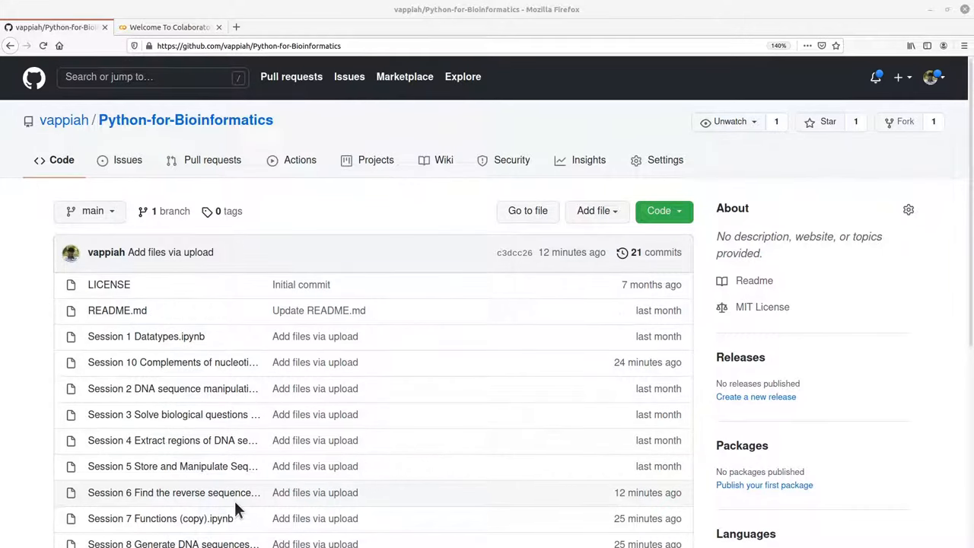
- Bring up the Open notebook dialog from the File menu
scroll("down", 3)
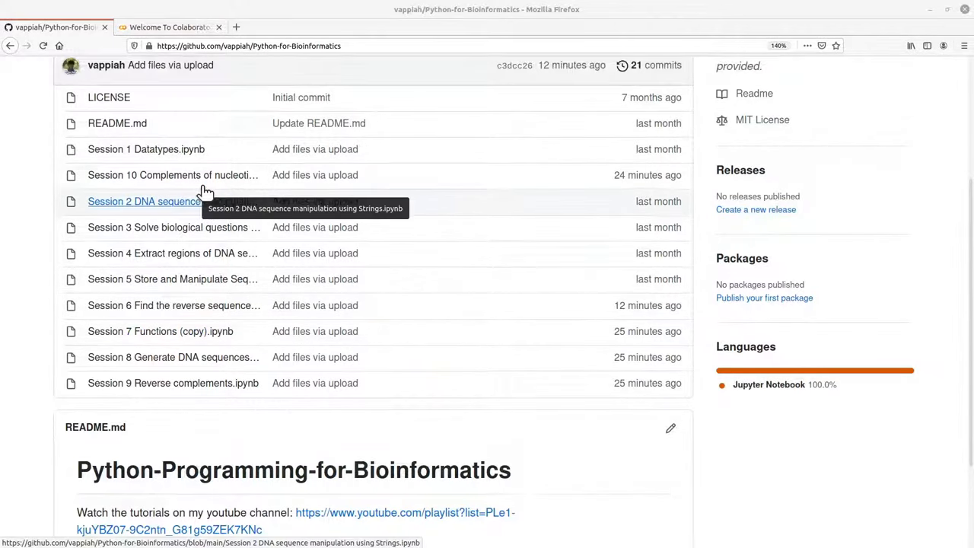
scroll("up", 3)
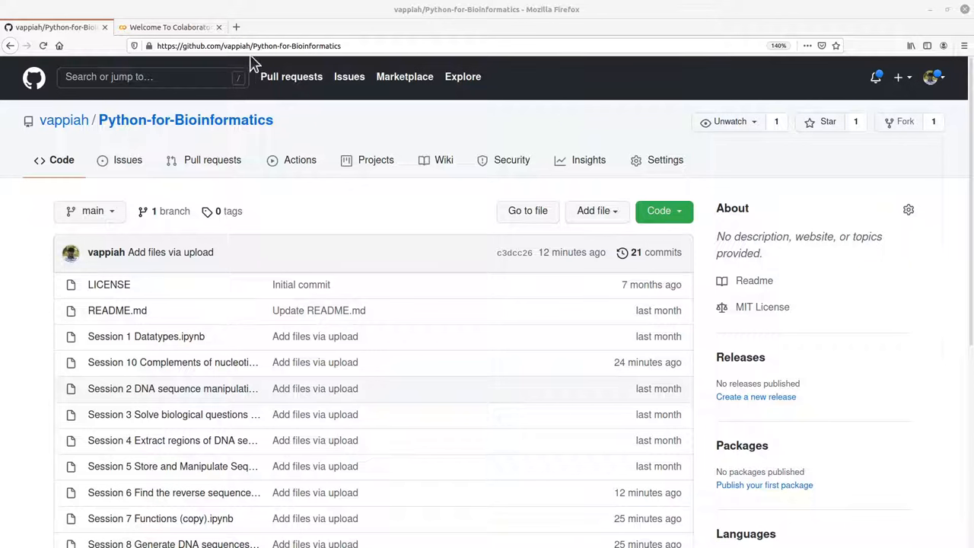
mouse_move(203, 319)
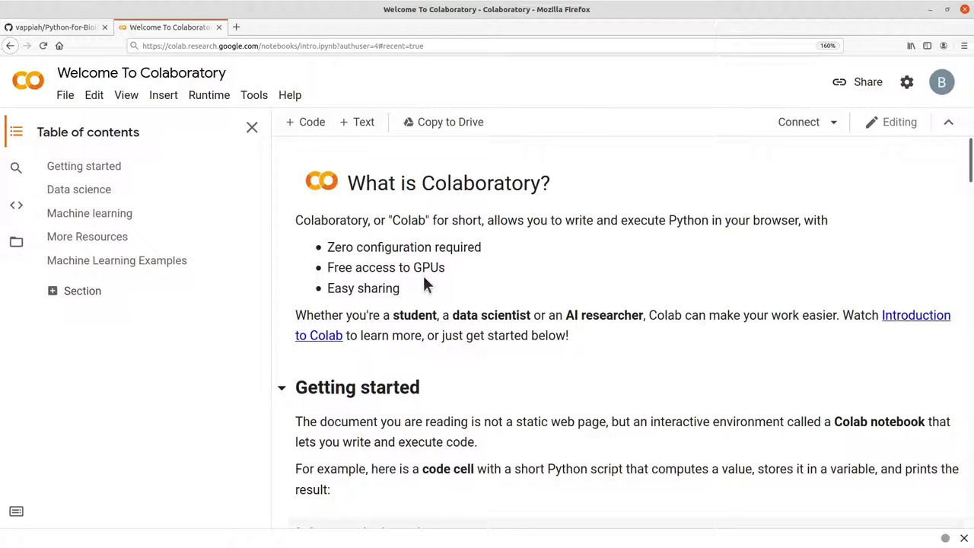
mouse_move(322, 71)
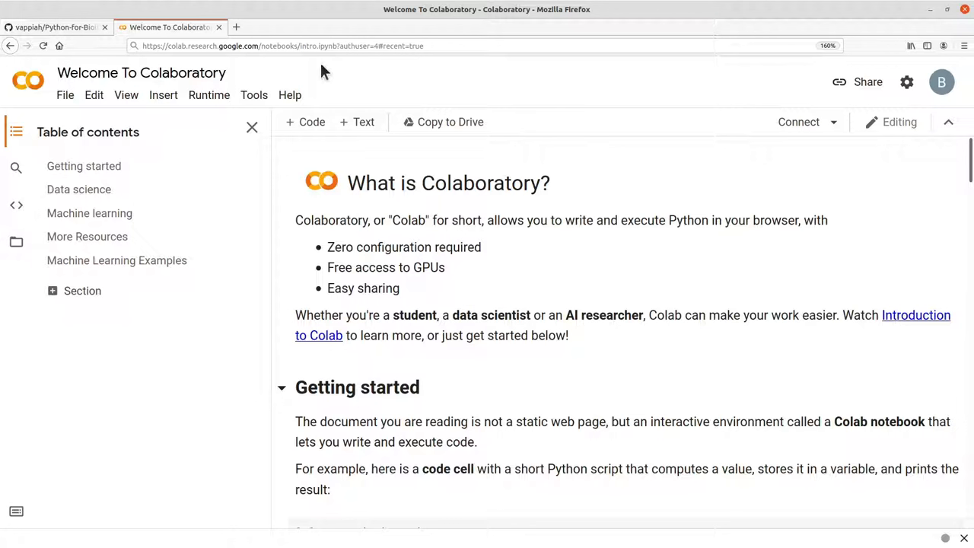
mouse_move(344, 274)
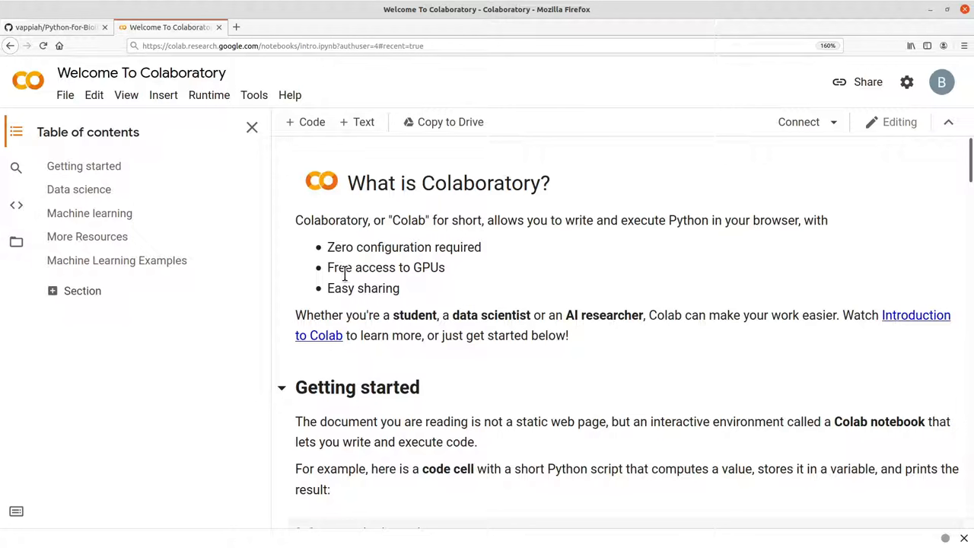
mouse_move(408, 296)
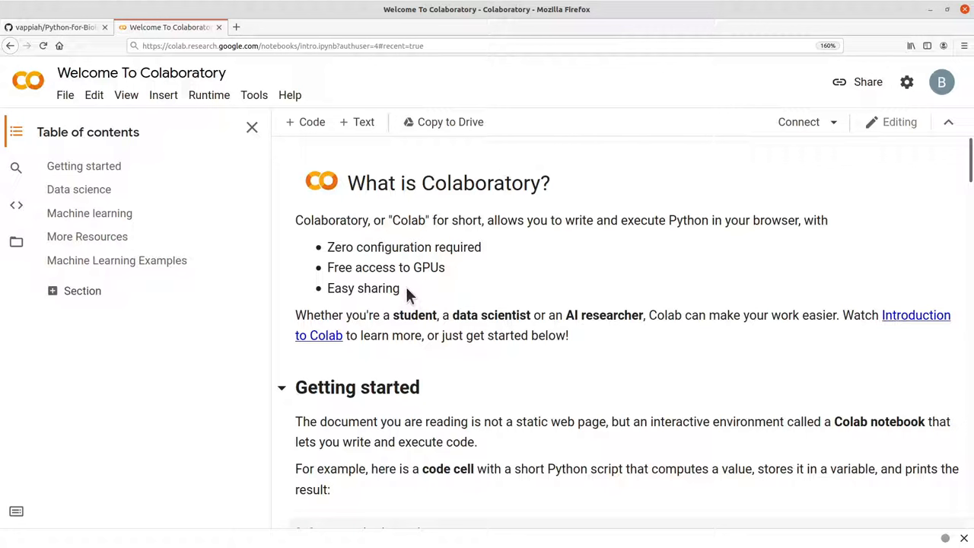
mouse_move(816, 295)
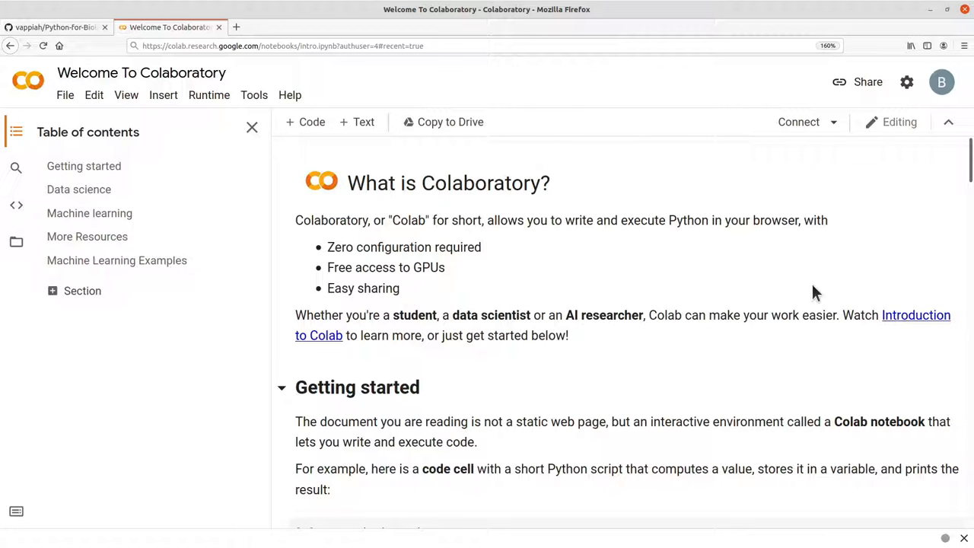
mouse_move(870, 179)
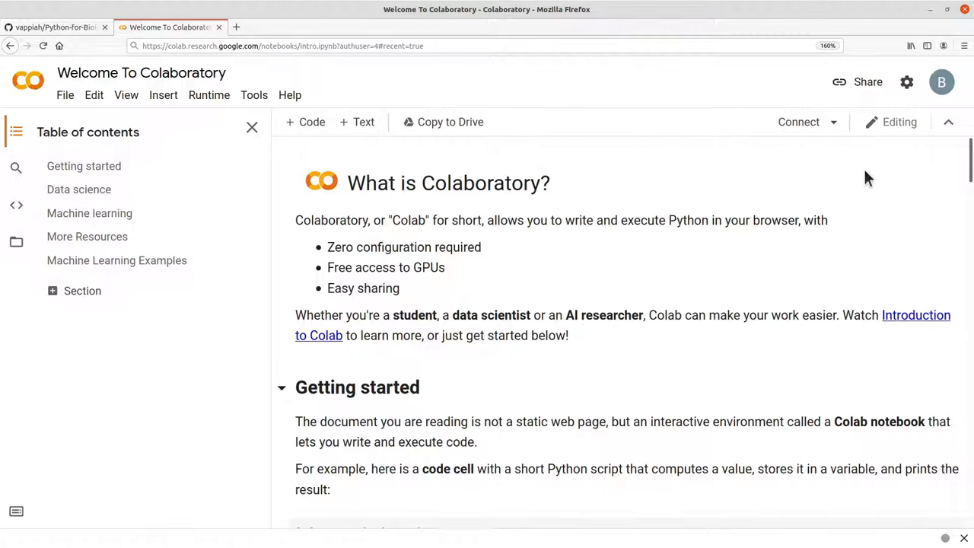
mouse_move(954, 72)
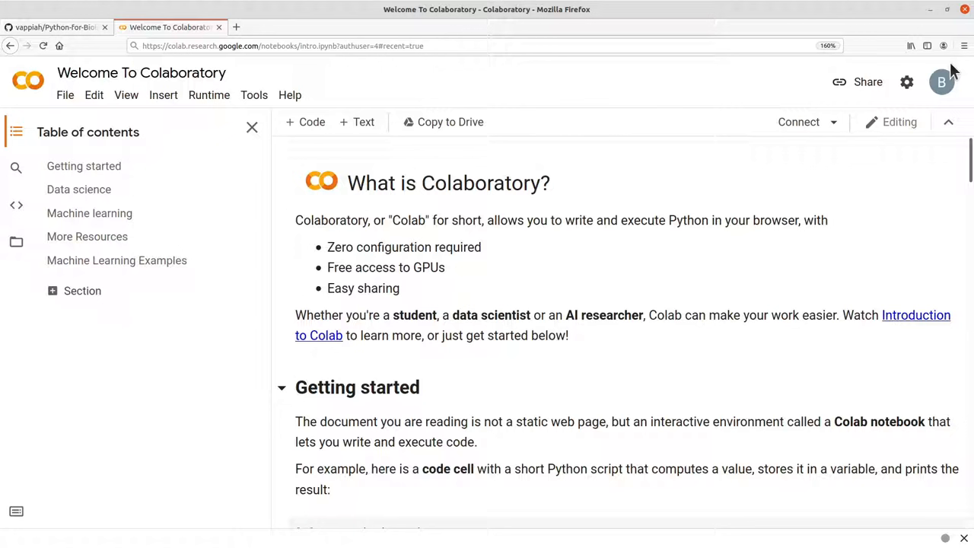
mouse_move(752, 226)
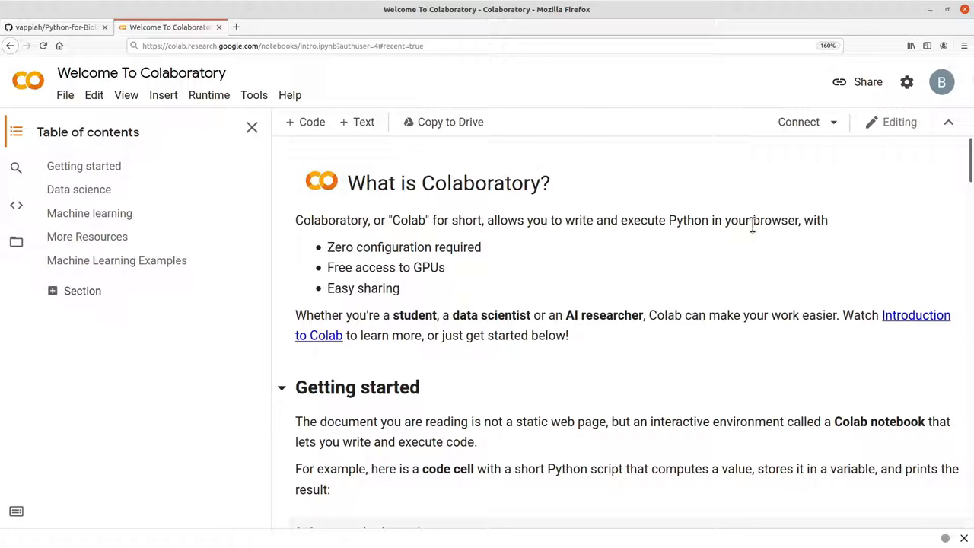
mouse_move(723, 248)
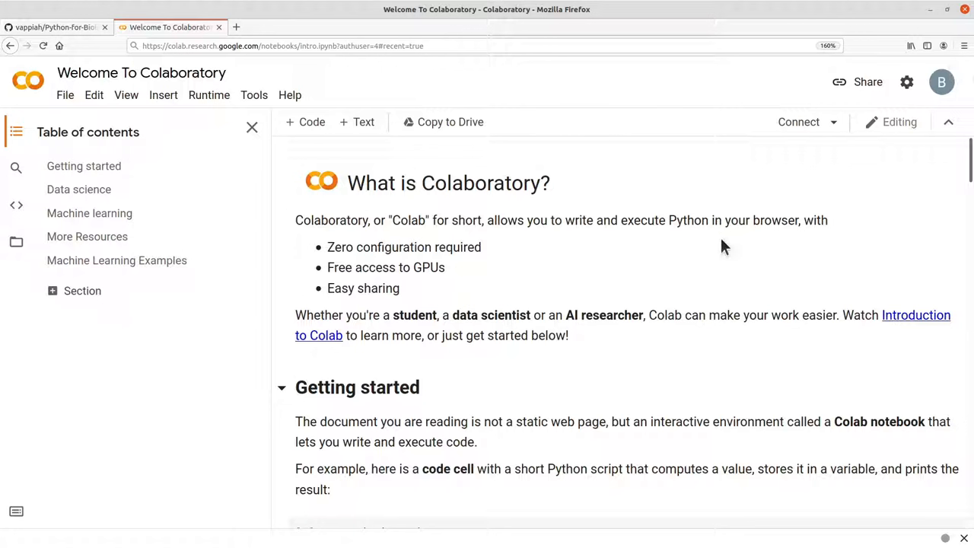
mouse_move(82, 106)
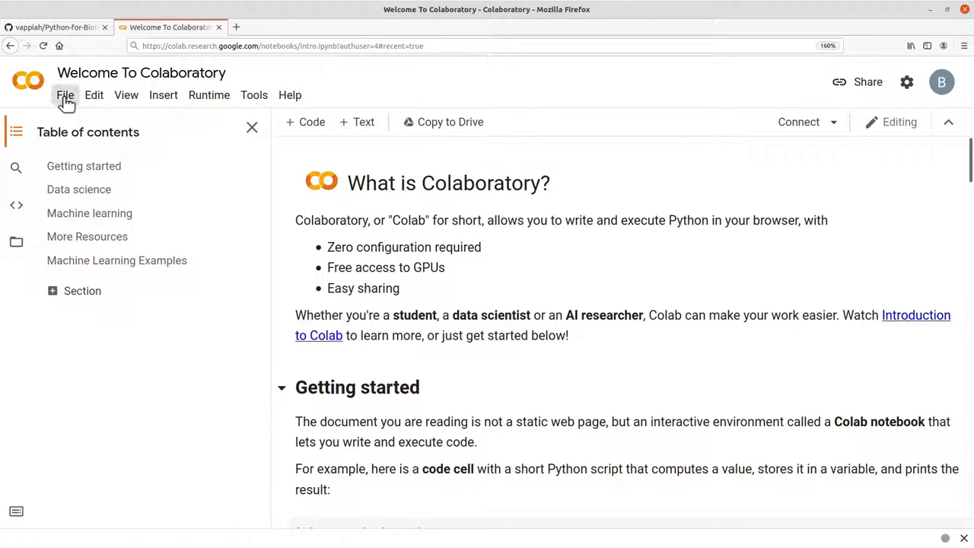
left_click(64, 94)
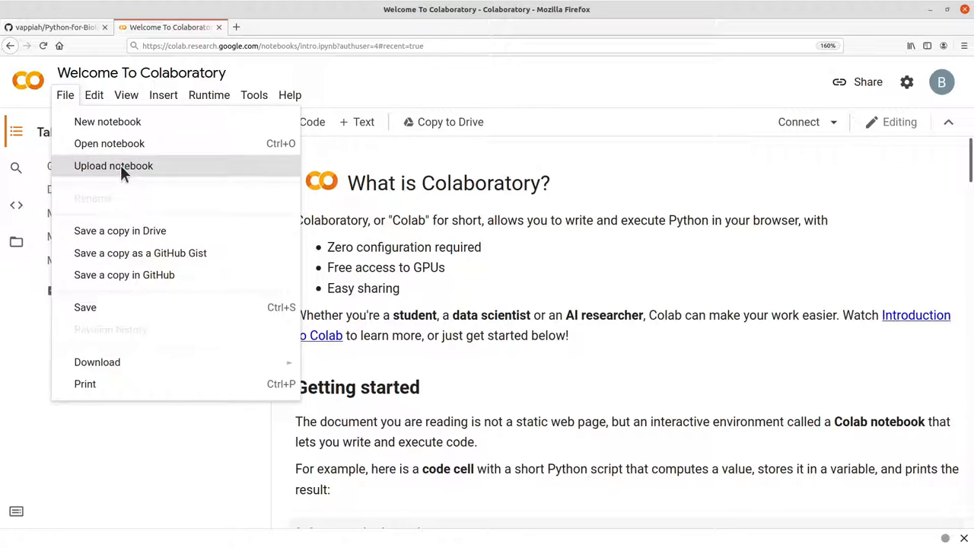
mouse_move(109, 143)
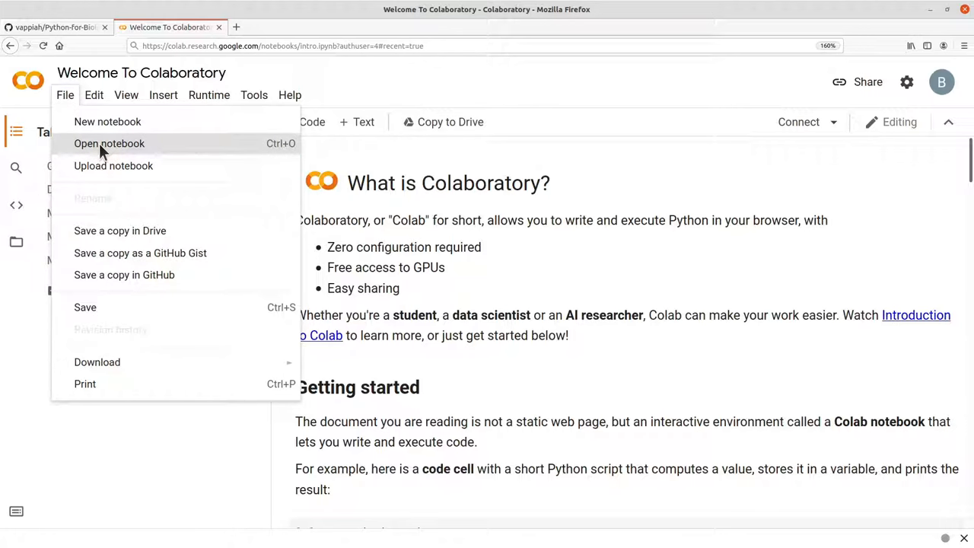
left_click(108, 143)
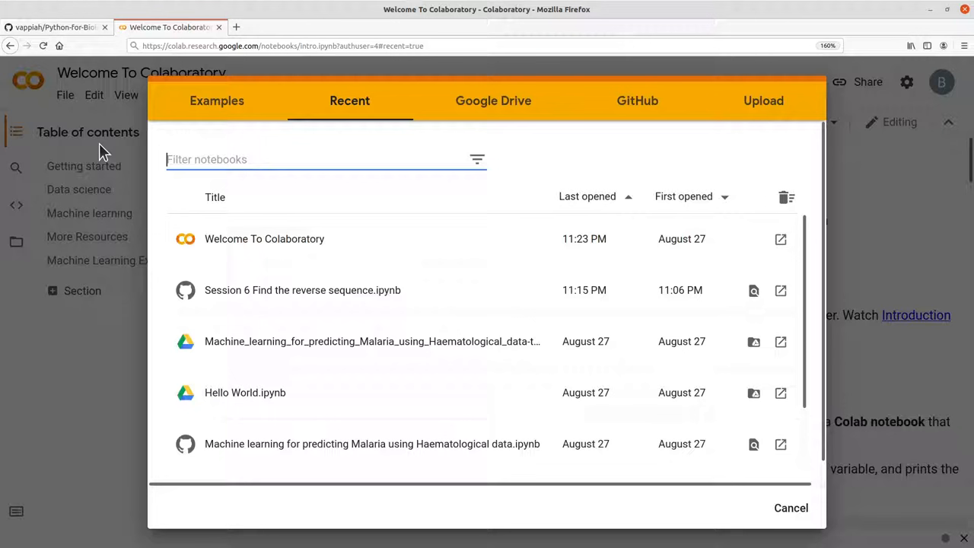
mouse_move(503, 148)
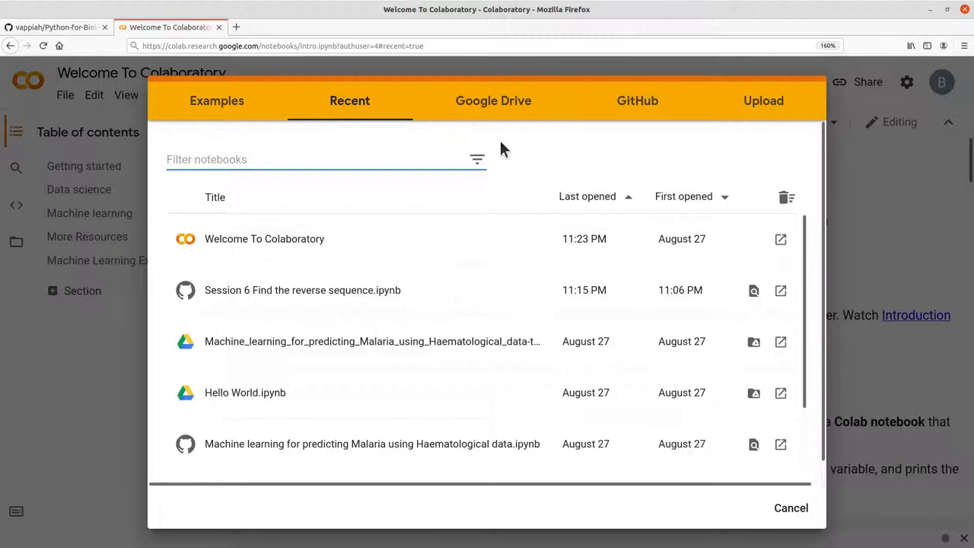
mouse_move(638, 100)
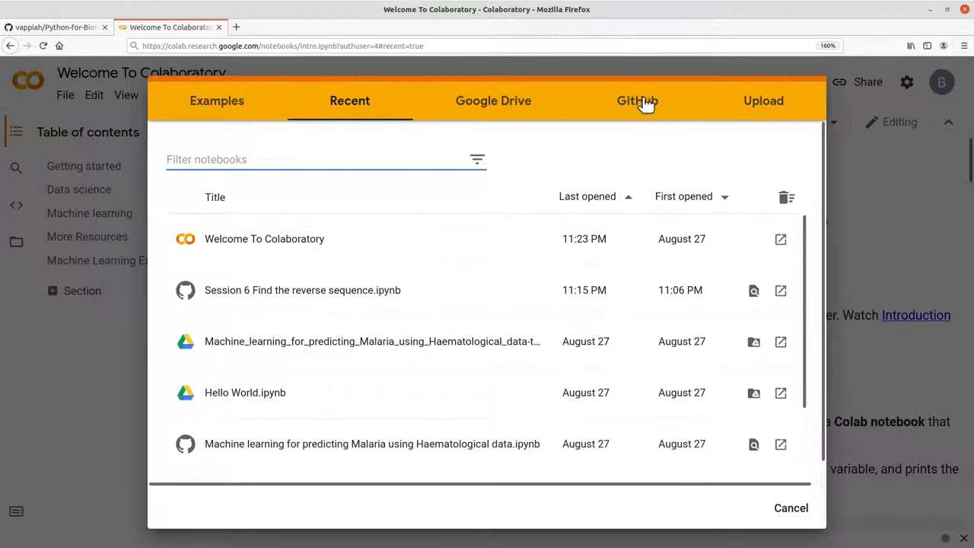
left_click(637, 101)
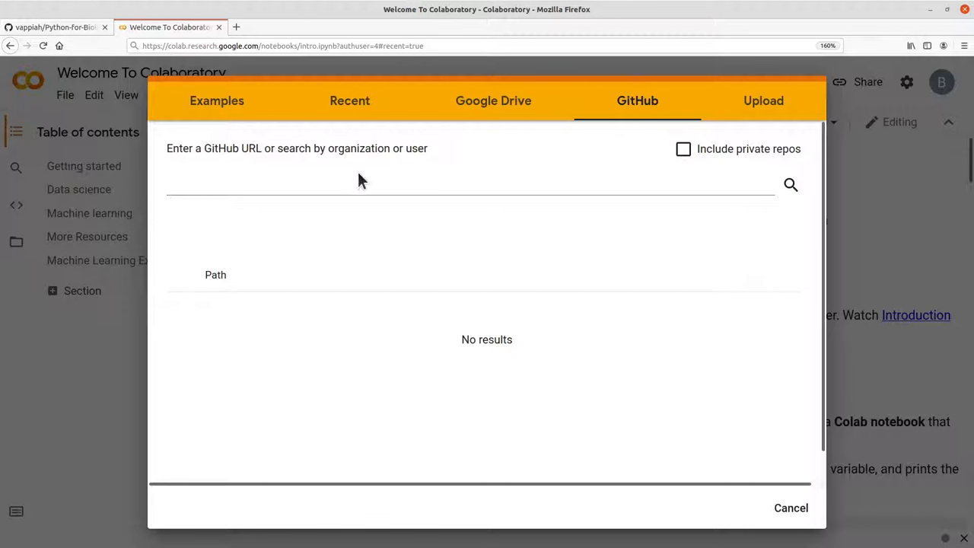
mouse_move(256, 173)
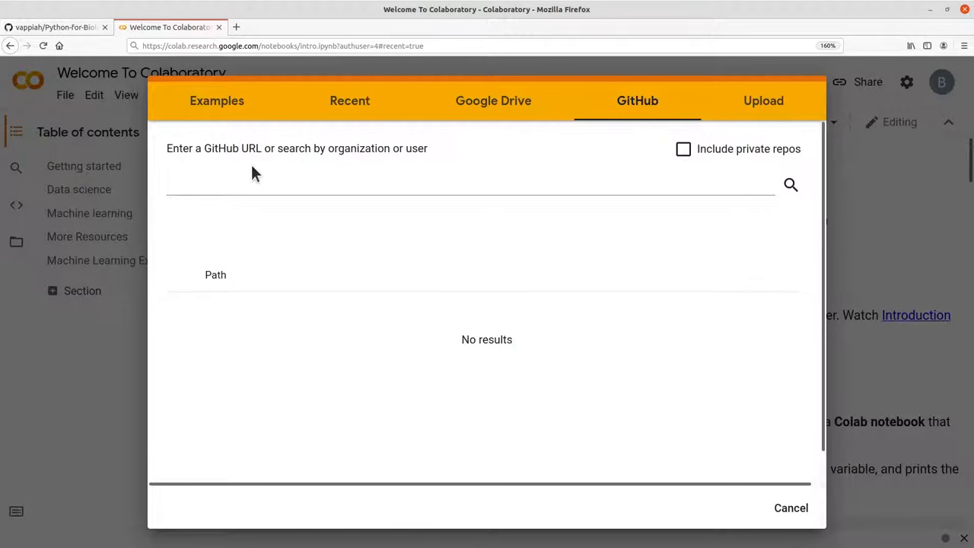
mouse_move(436, 168)
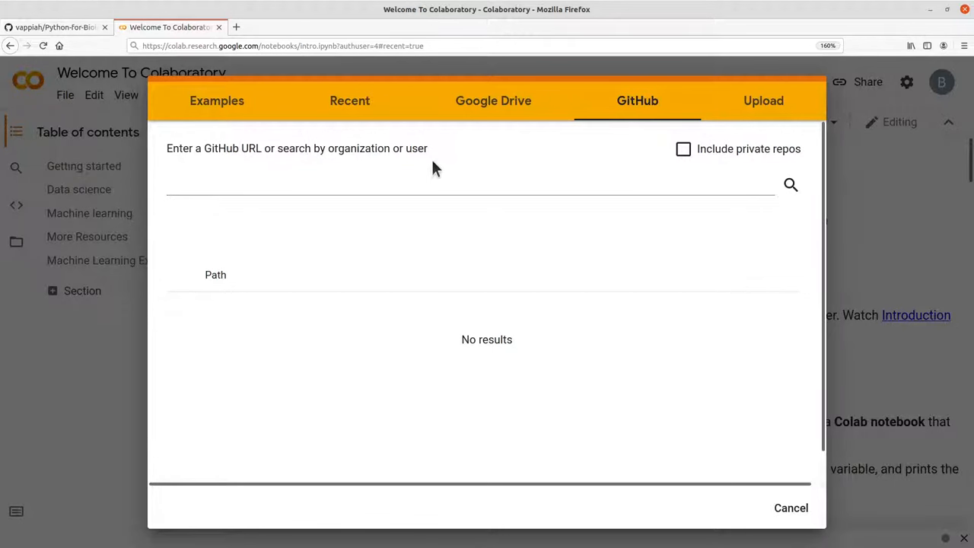
mouse_move(68, 34)
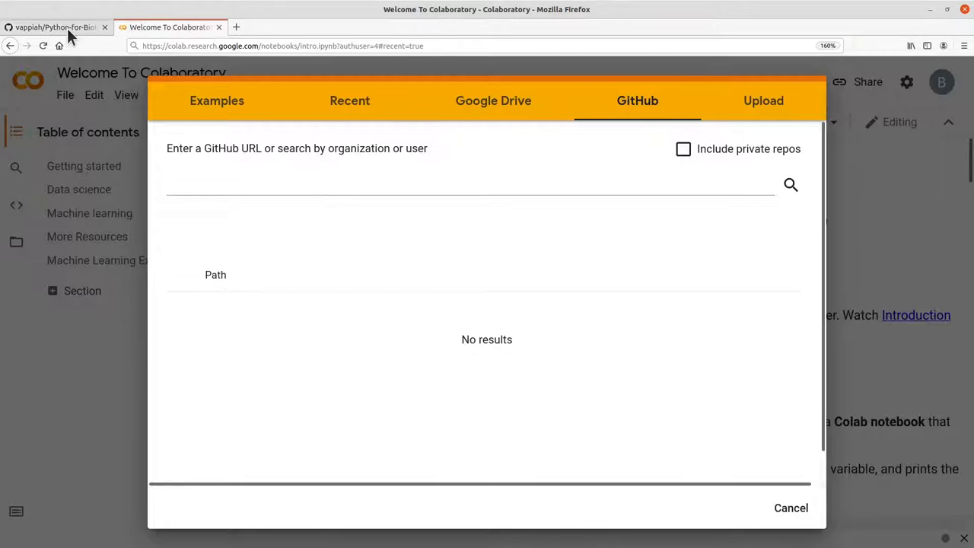
left_click(54, 27)
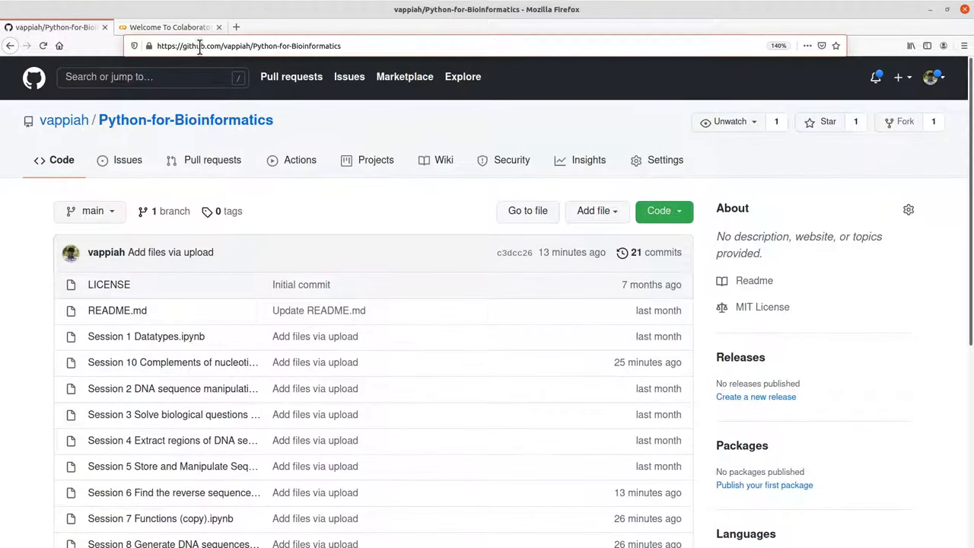
mouse_move(244, 46)
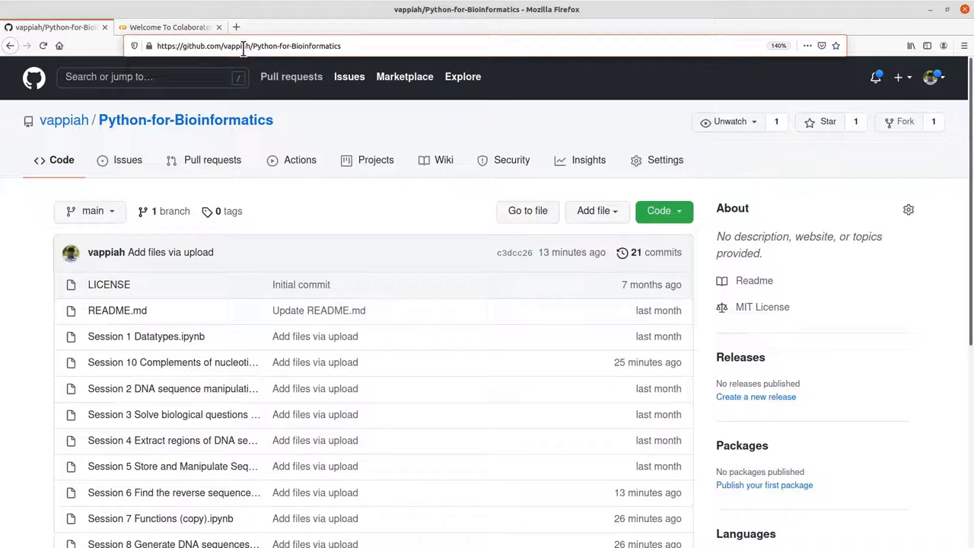
left_click(169, 27)
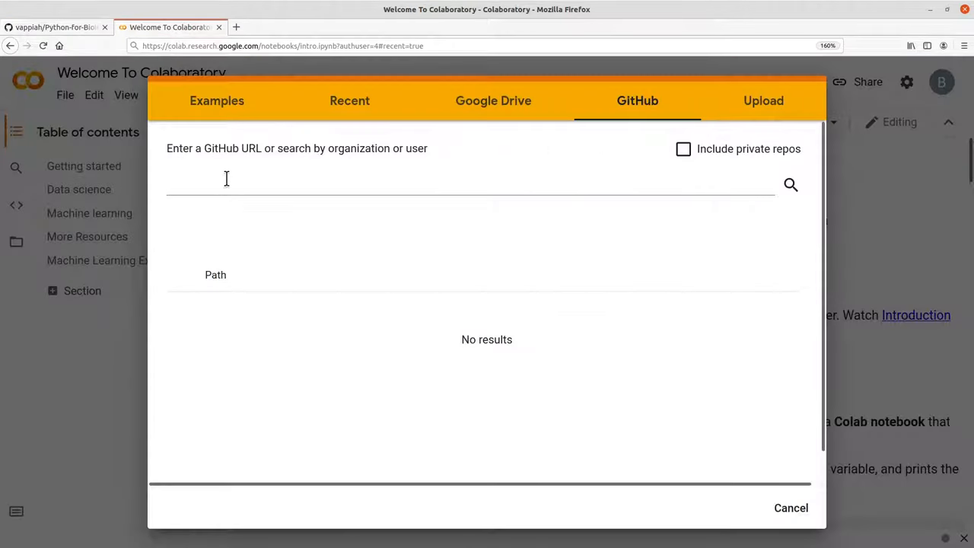
type("https://github.com/vappiah")
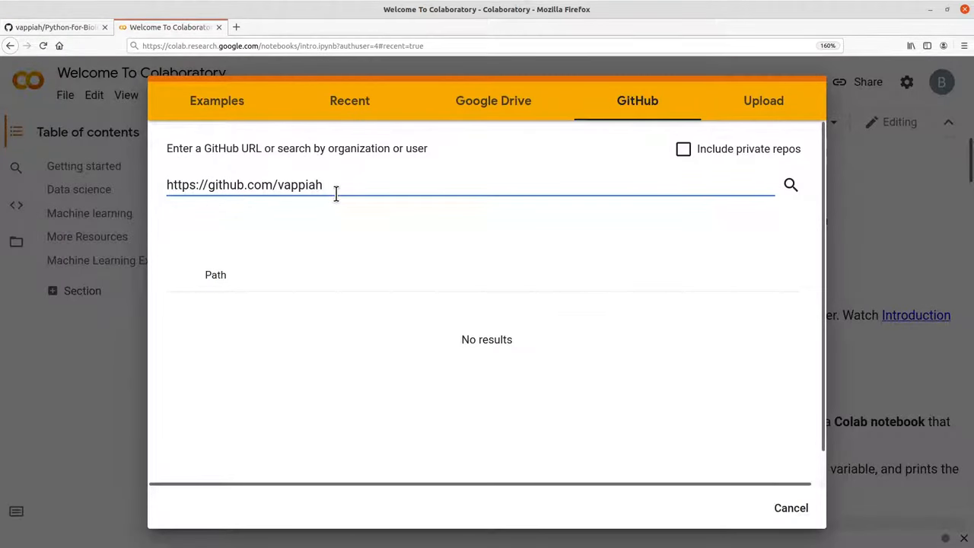
mouse_move(388, 236)
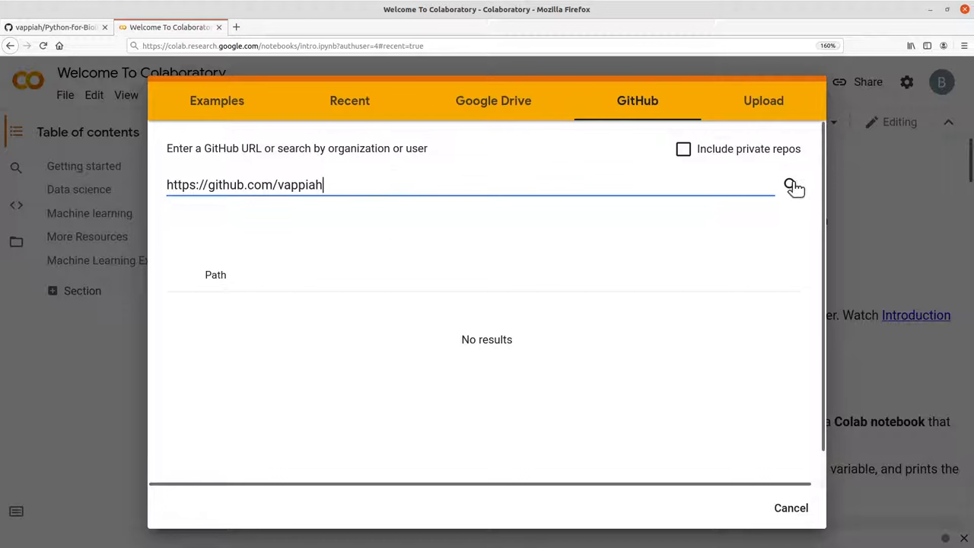
mouse_move(749, 176)
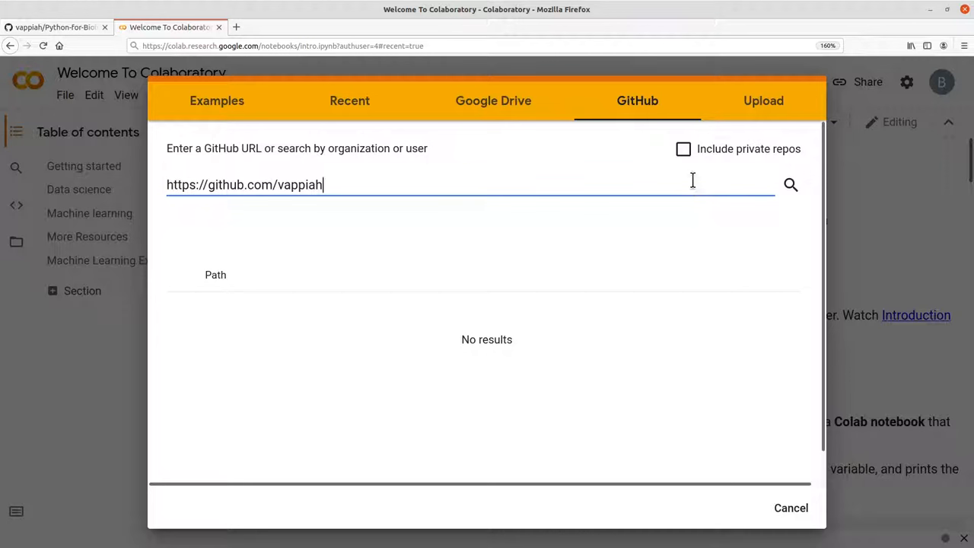
mouse_move(791, 184)
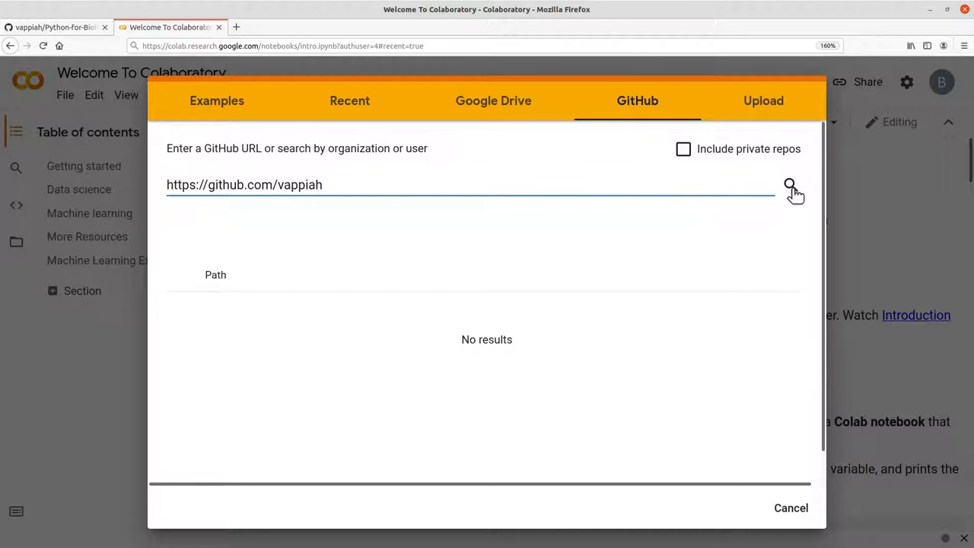
left_click(790, 185)
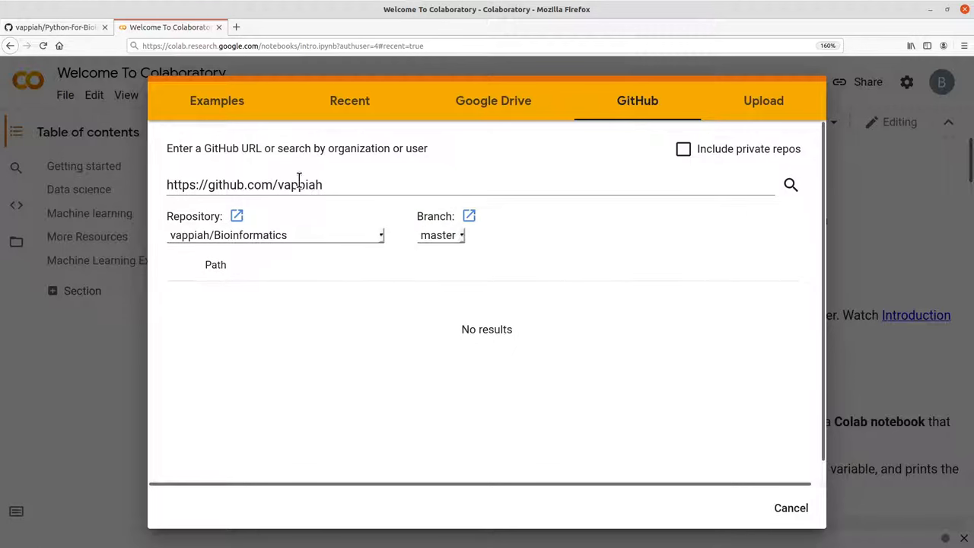
mouse_move(322, 229)
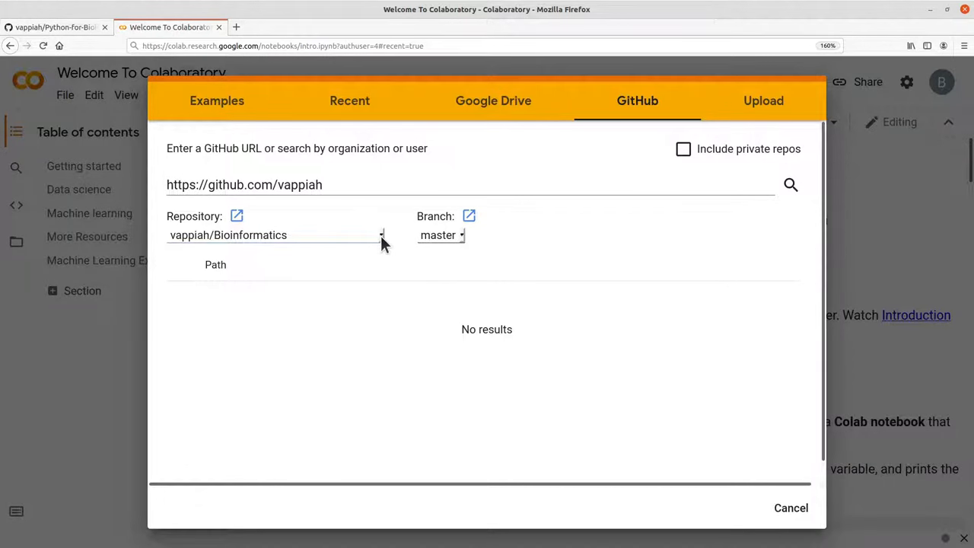
- Choose the Python-for-Bioinformatics repository from the Repository dropdown
left_click(381, 234)
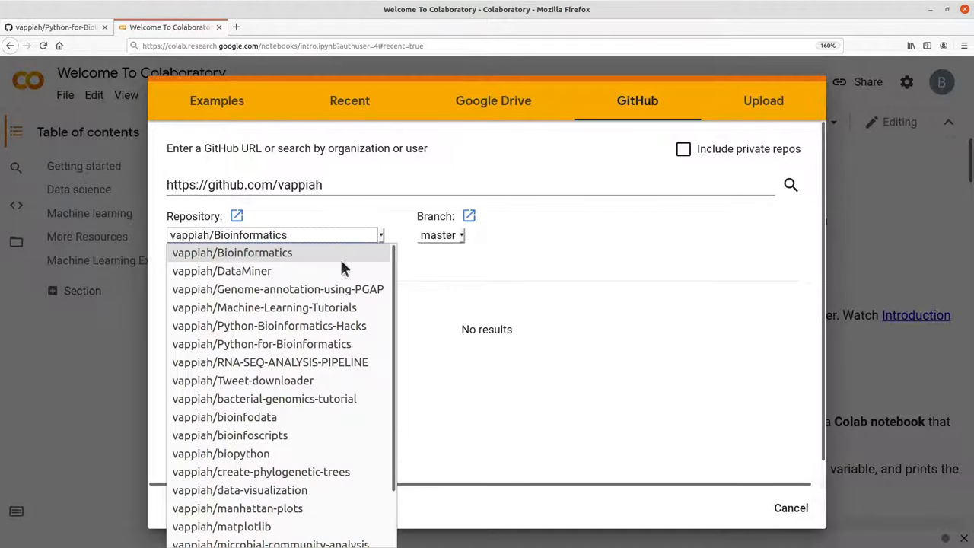
scroll("down", 3)
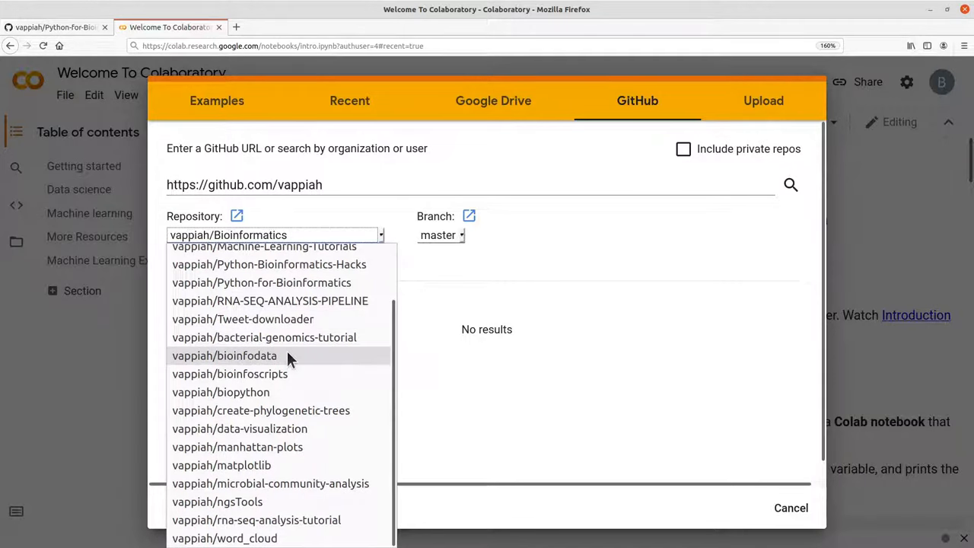
scroll("up", 3)
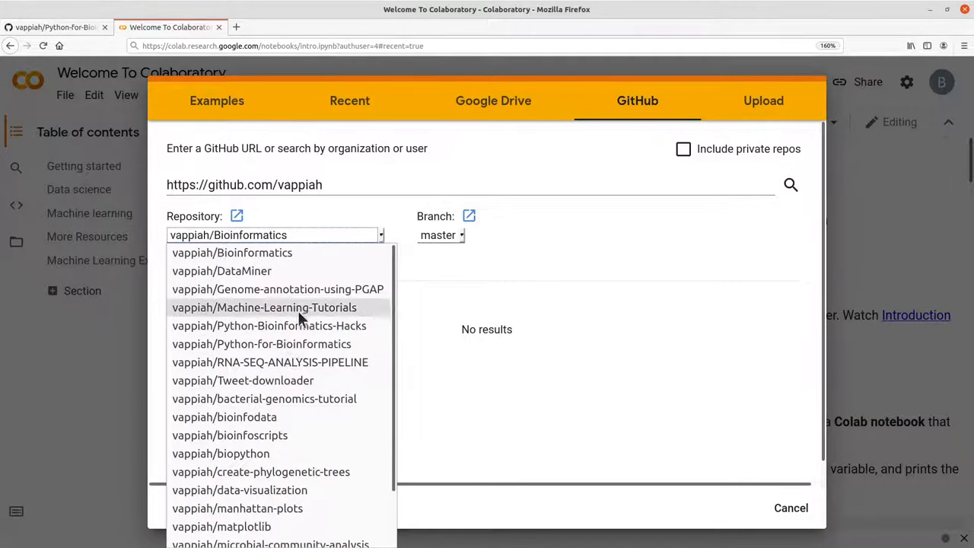
mouse_move(261, 344)
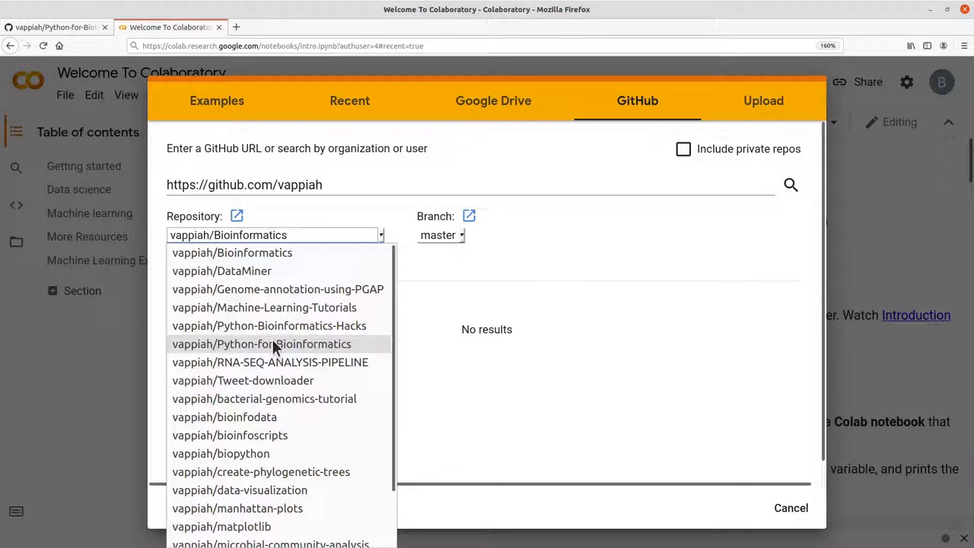
mouse_move(301, 344)
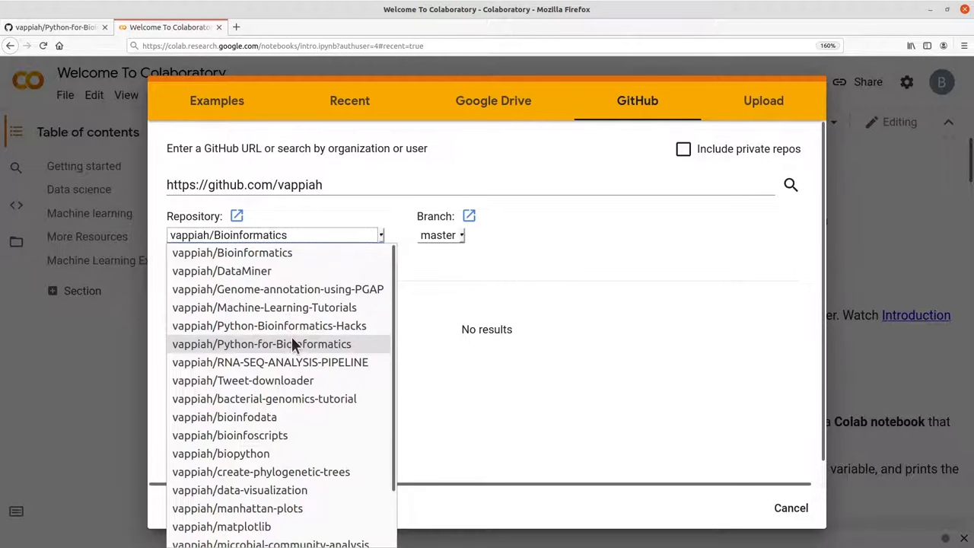
left_click(261, 345)
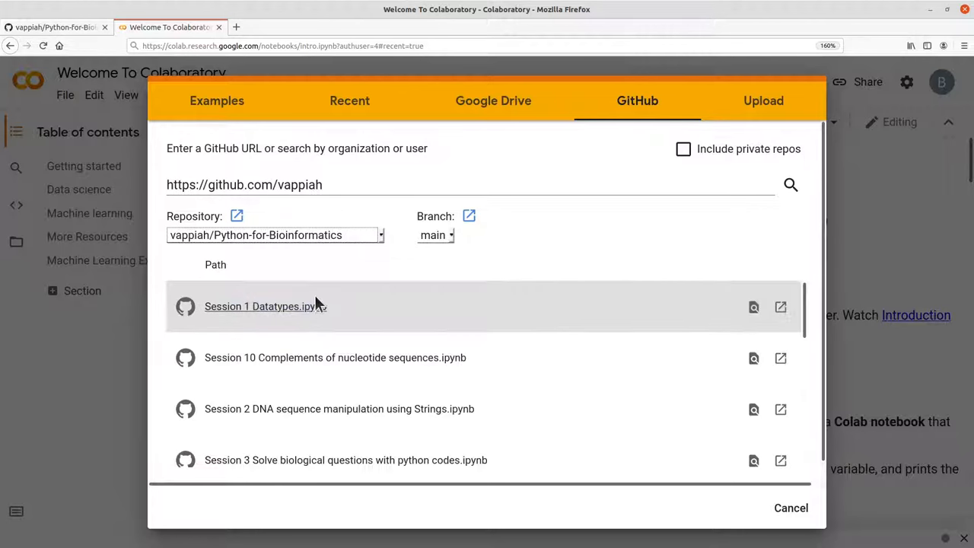
- Open 'Session 6 Find the reverse sequence.ipynb' from the repository's Path list
scroll("down", 3)
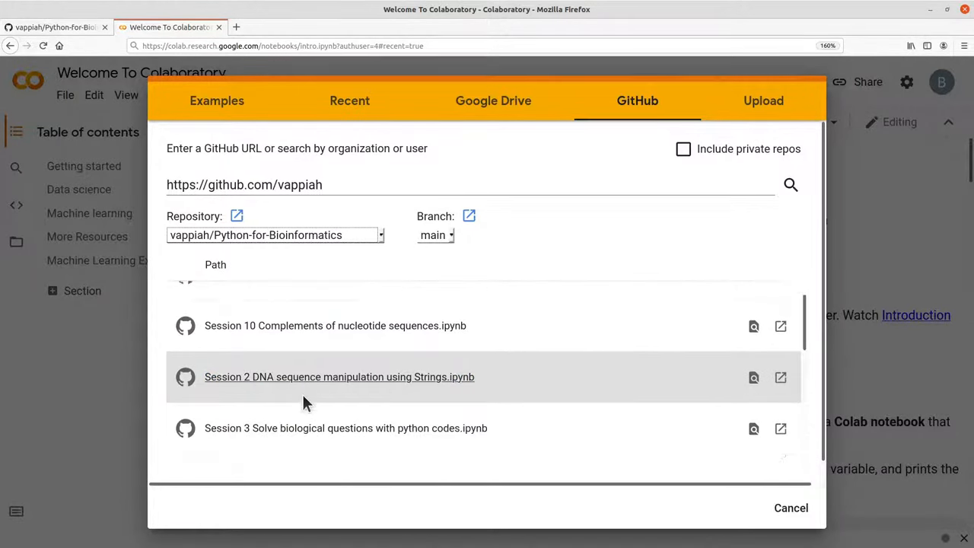
scroll("down", 3)
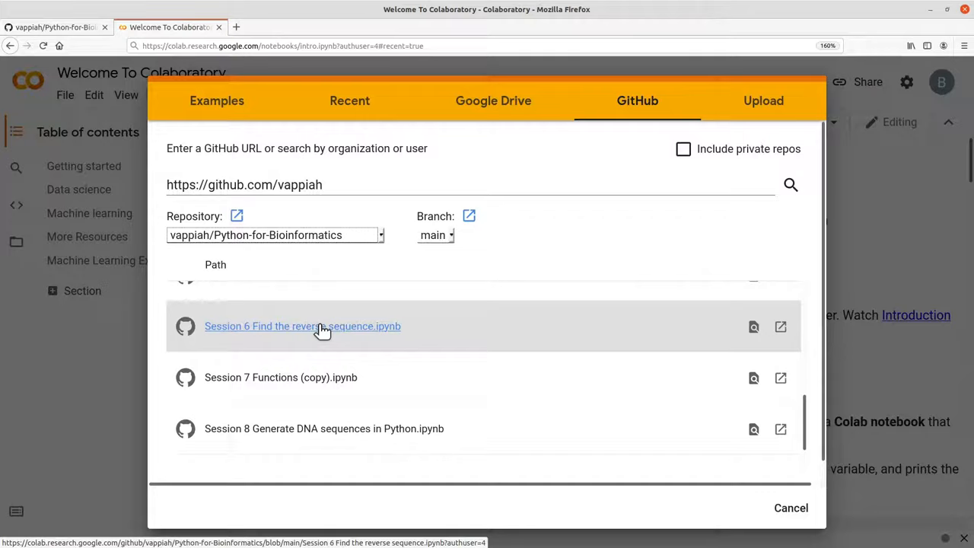
left_click(302, 326)
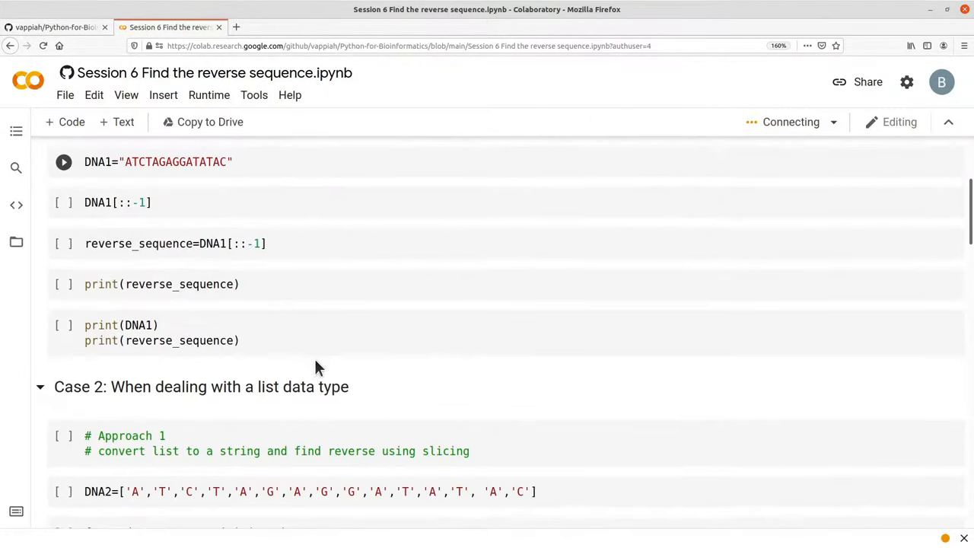
- Insert an empty code cell after the DNA1[::-1] cell
scroll("up", 3)
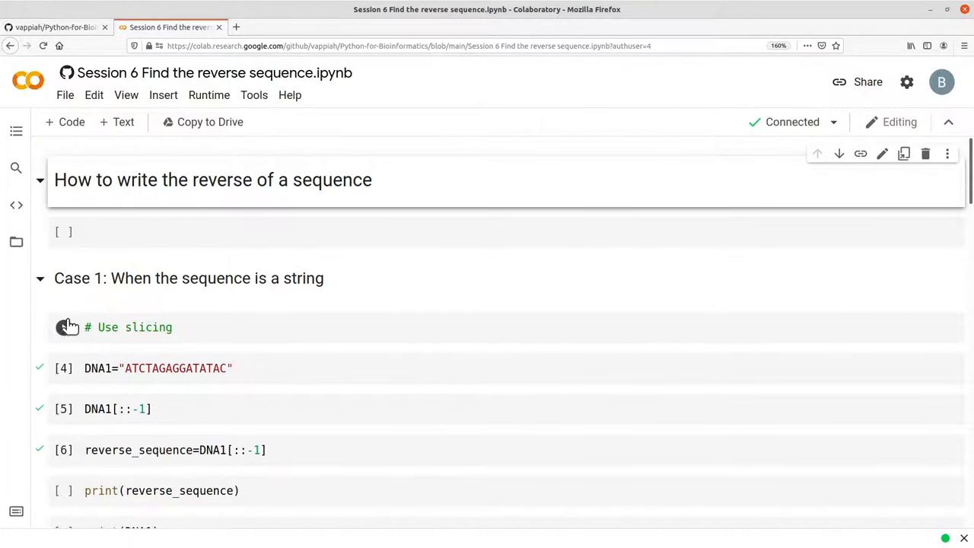
scroll("down", 3)
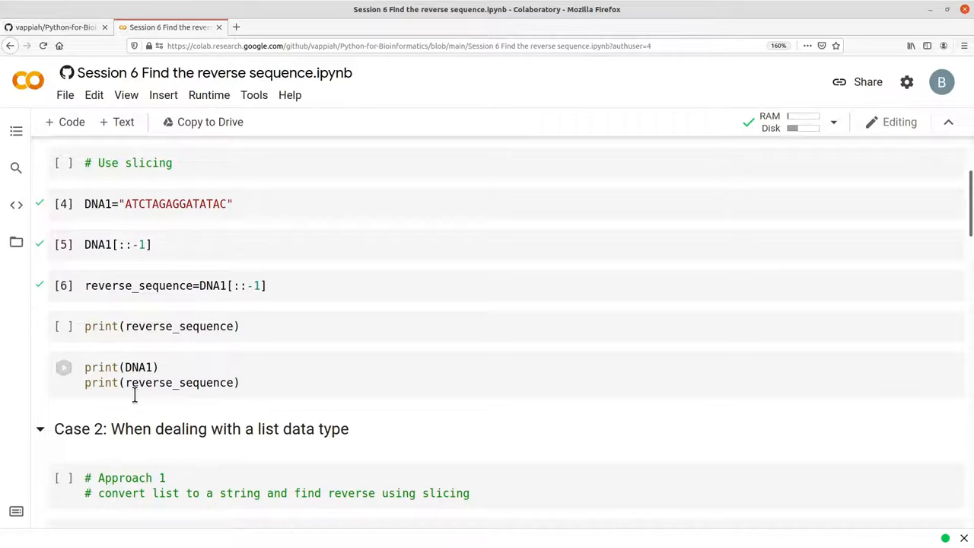
scroll("up", 3)
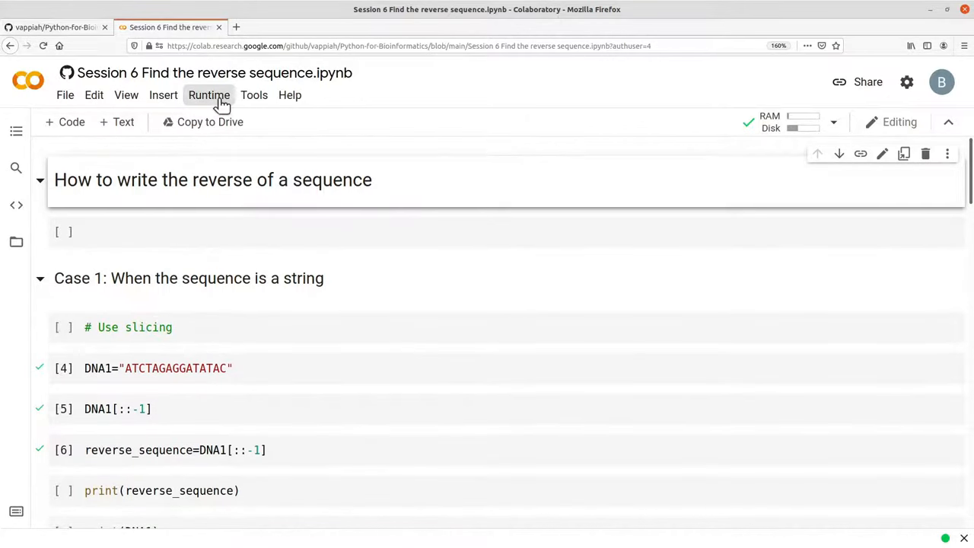
left_click(208, 95)
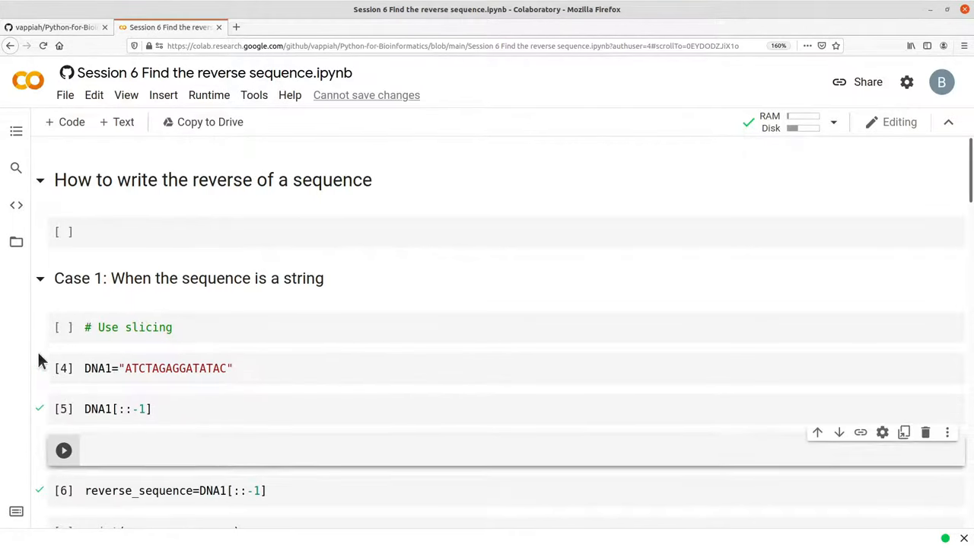
scroll("down", 3)
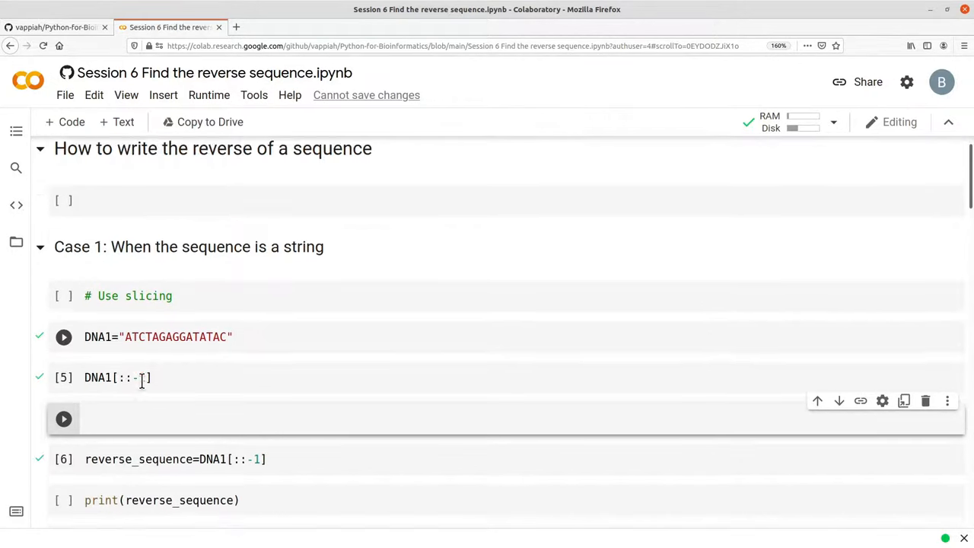
scroll("down", 3)
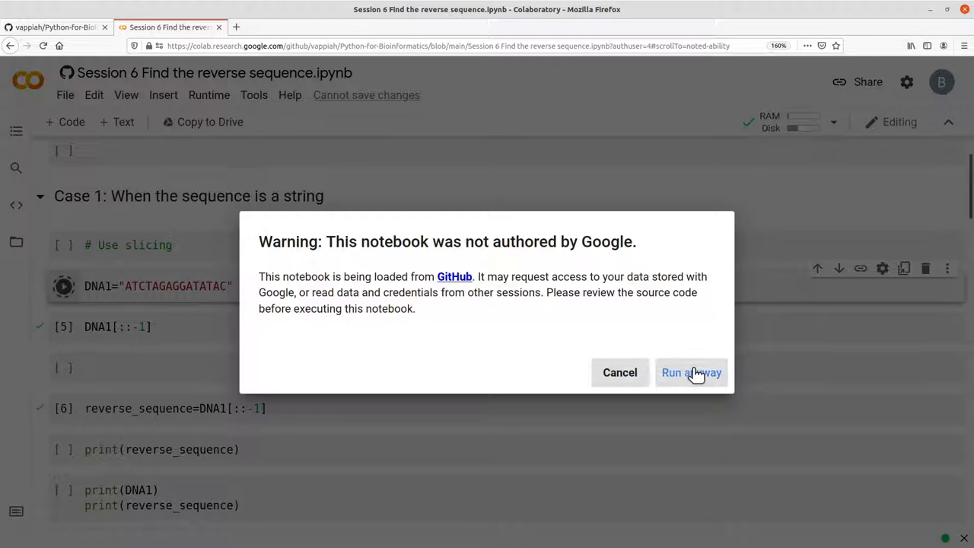
mouse_move(661, 459)
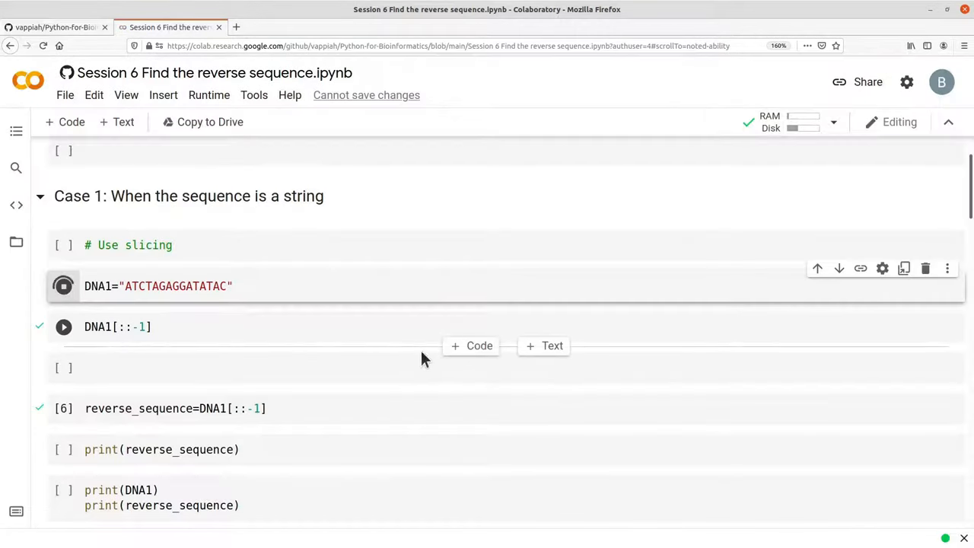
- Run the DNA1, reverse_sequence and print cells to show CATATAGGAGATCTA
left_click(63, 285)
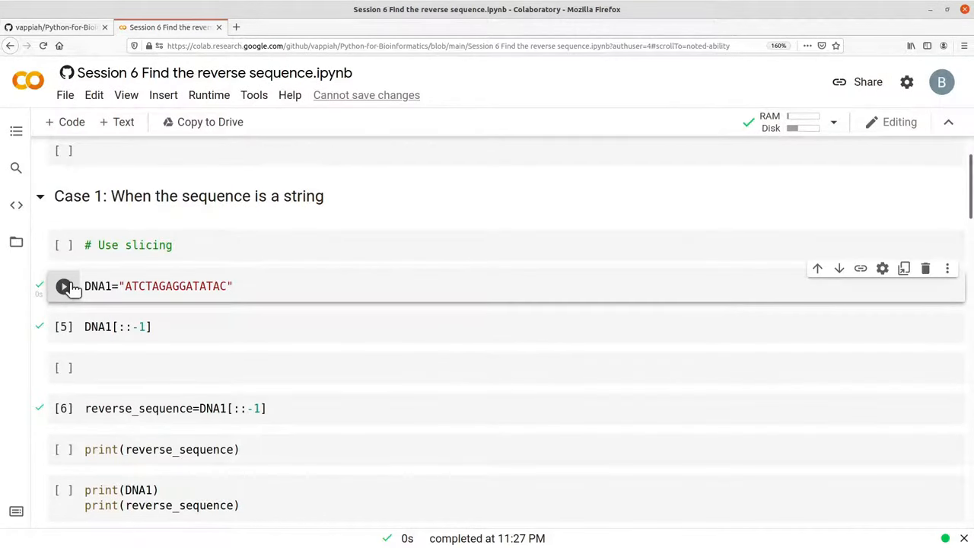
mouse_move(63, 327)
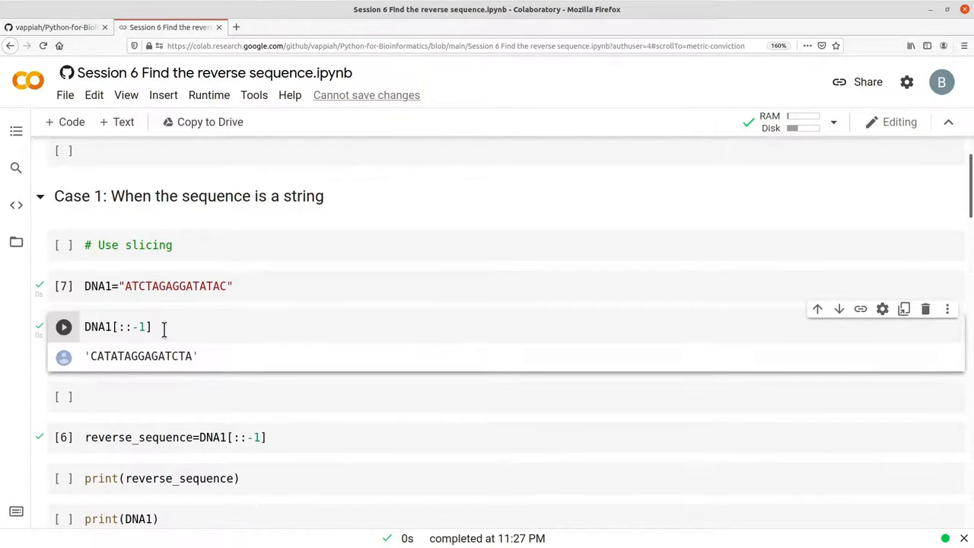
scroll("down", 3)
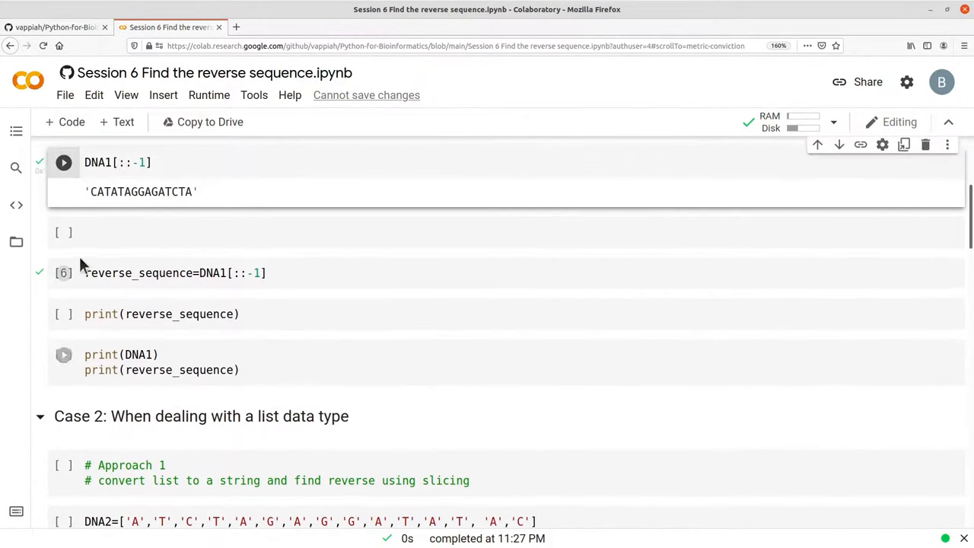
left_click(64, 273)
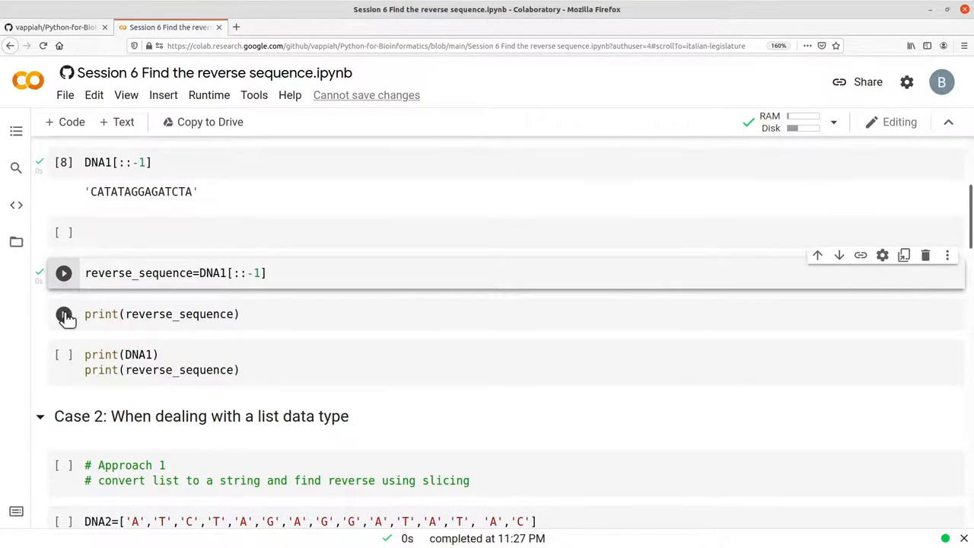
left_click(63, 314)
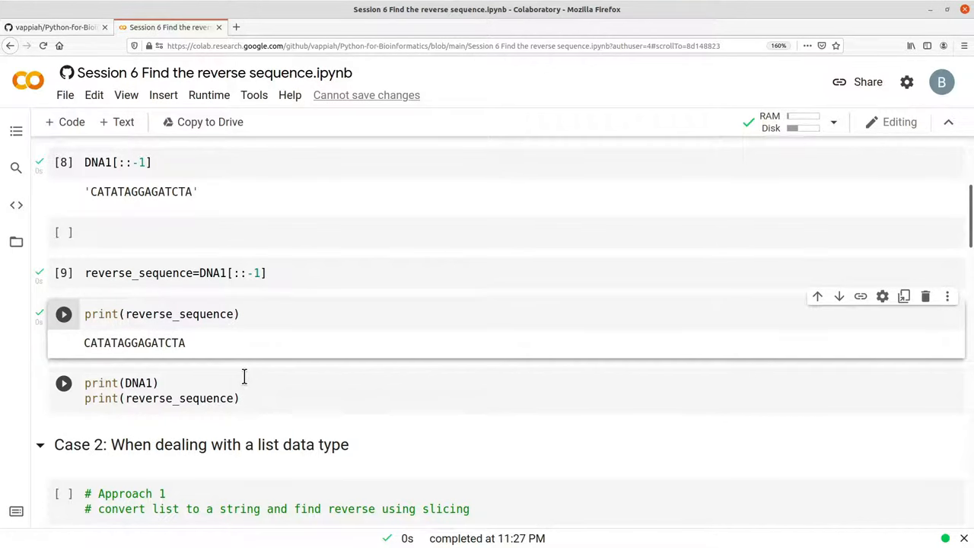
scroll("down", 3)
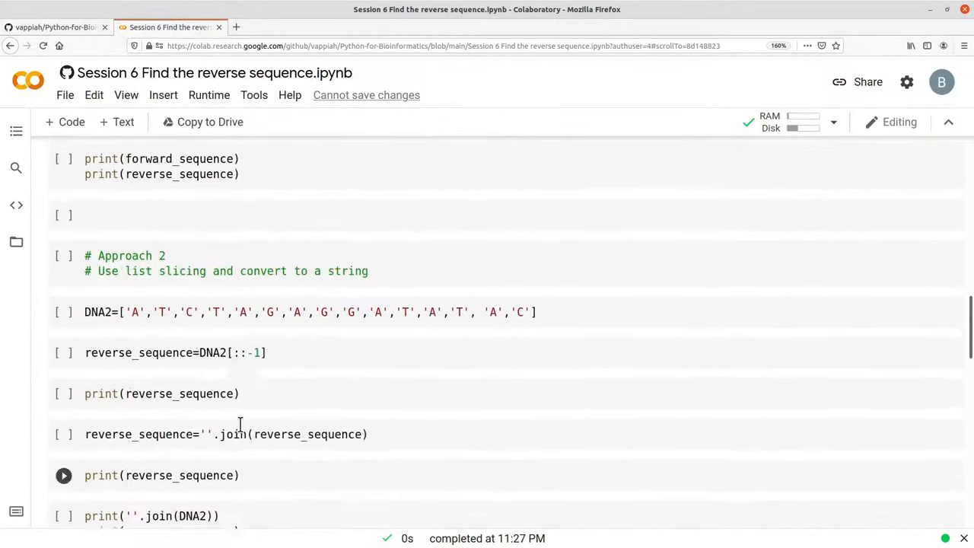
scroll("up", 3)
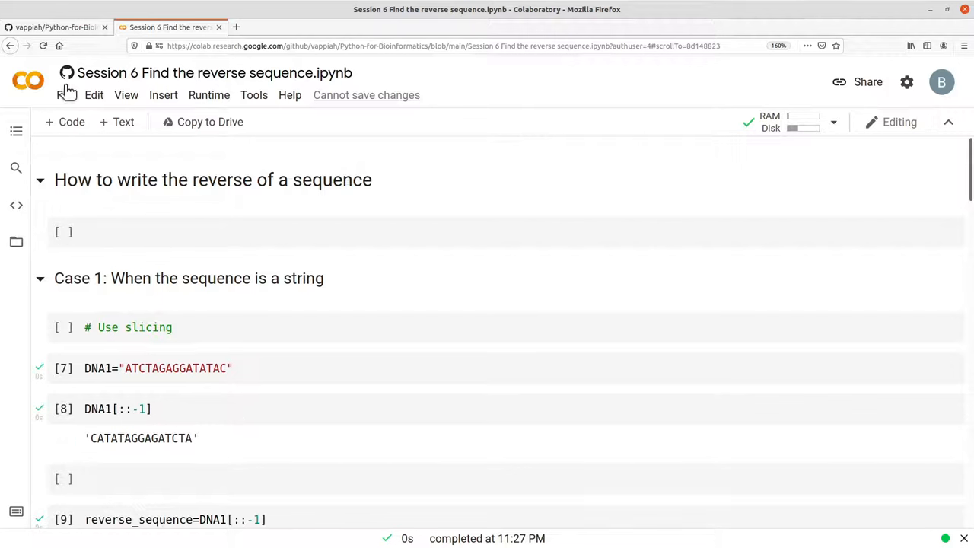
left_click(64, 94)
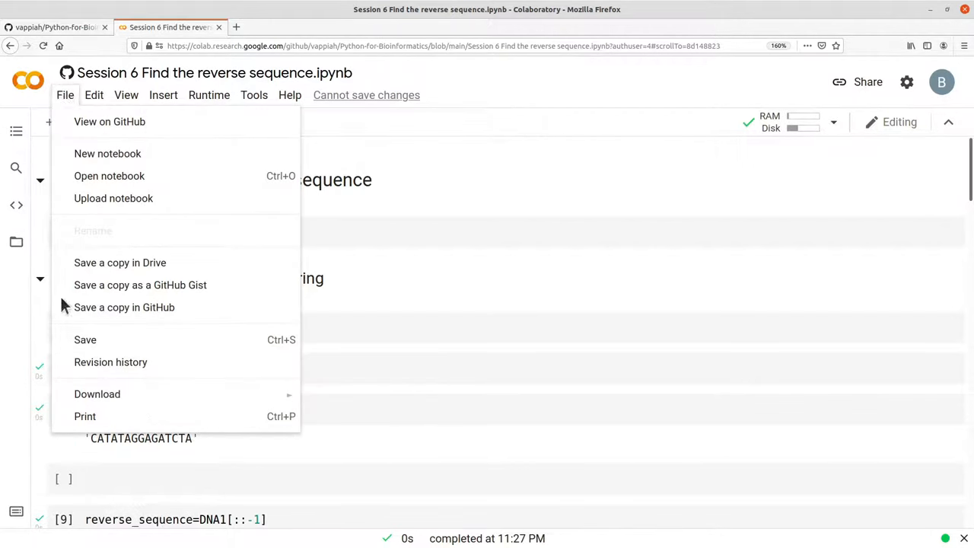
mouse_move(99, 270)
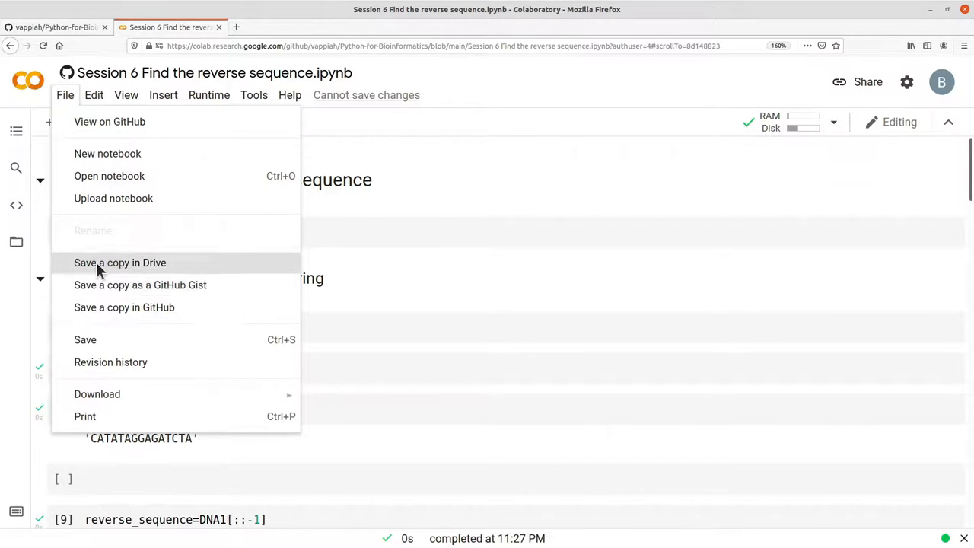
mouse_move(236, 392)
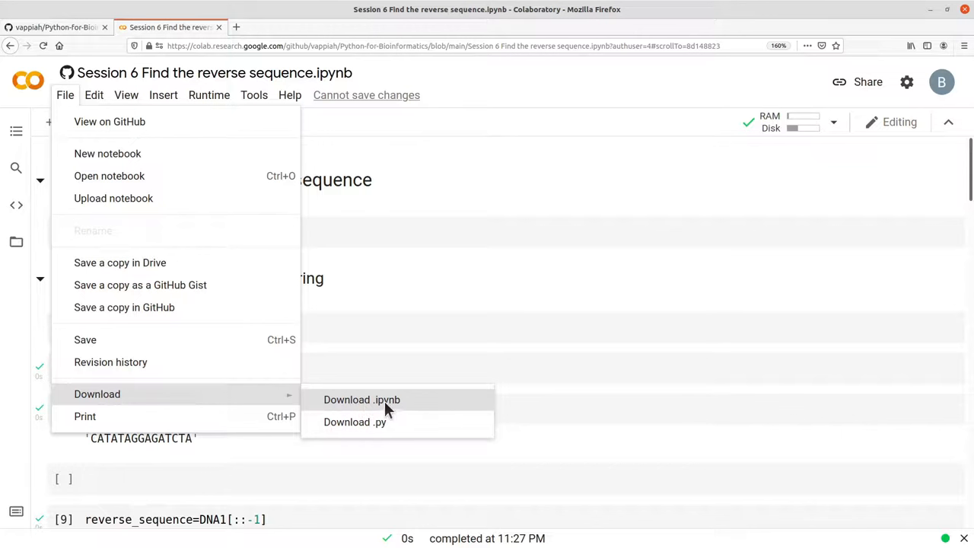
mouse_move(366, 406)
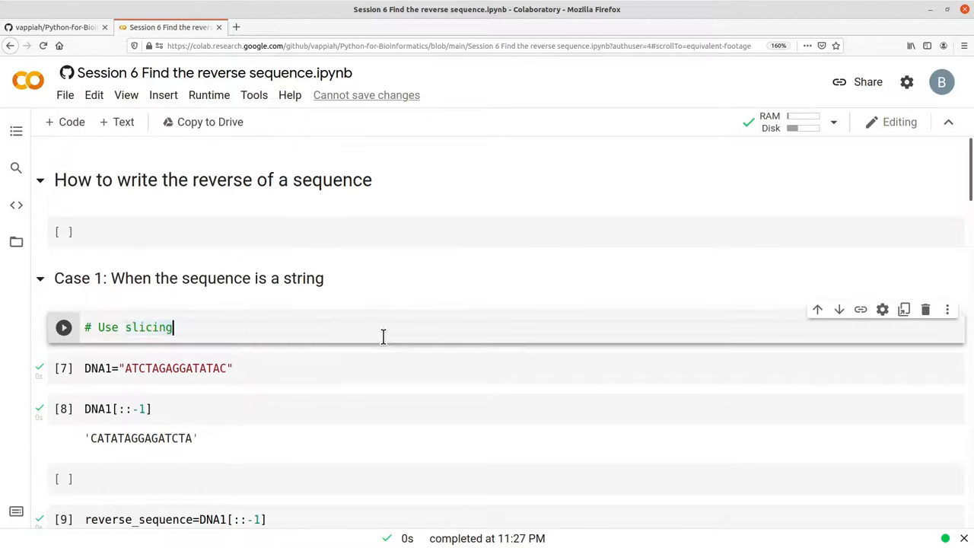
left_click(64, 94)
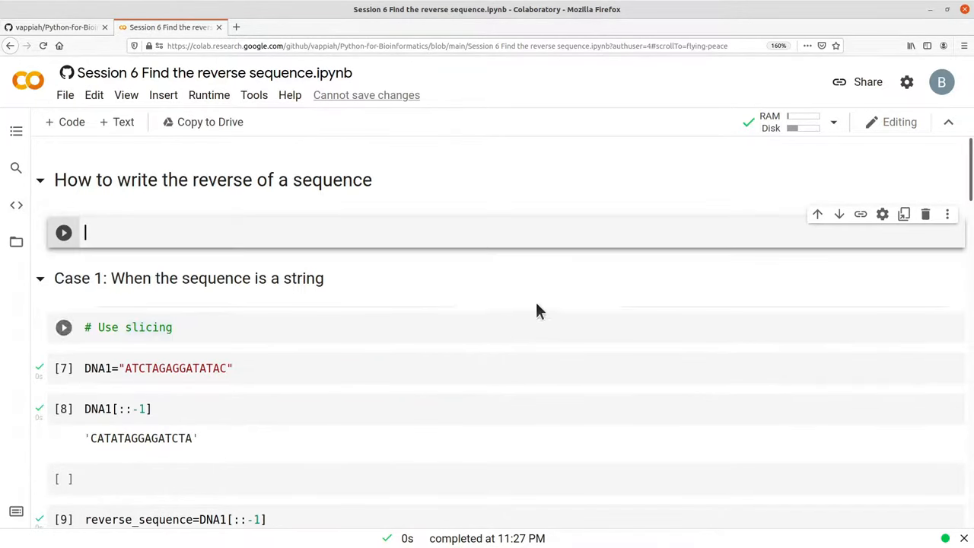
mouse_move(395, 291)
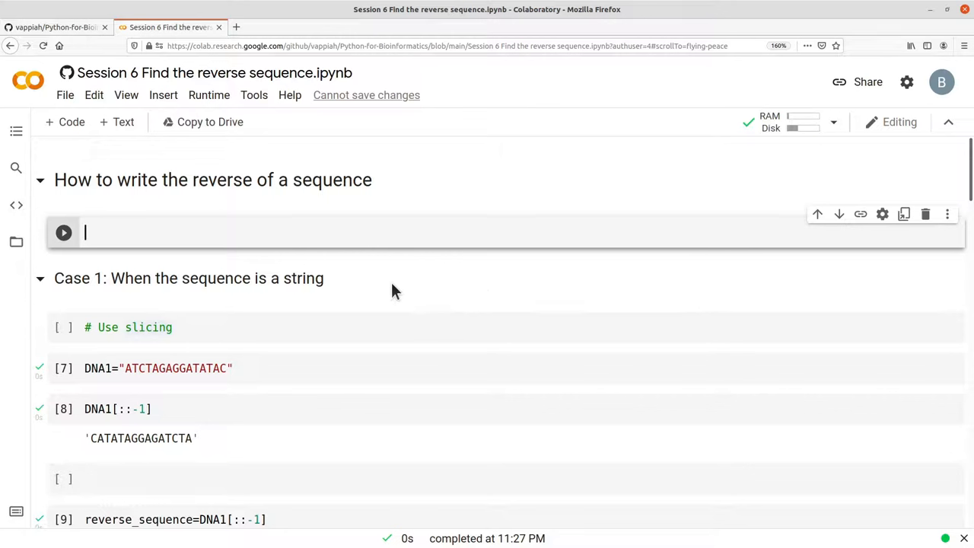
mouse_move(366, 376)
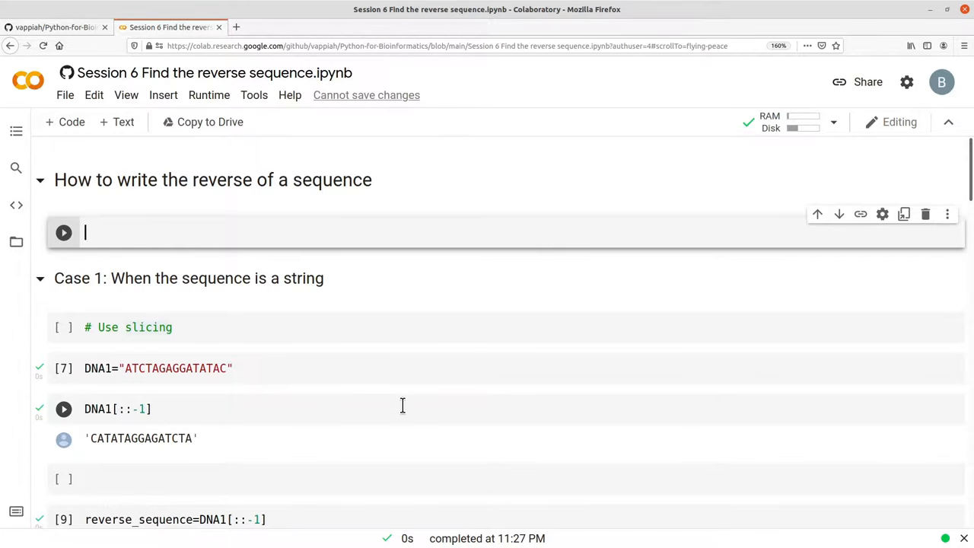
left_click(63, 409)
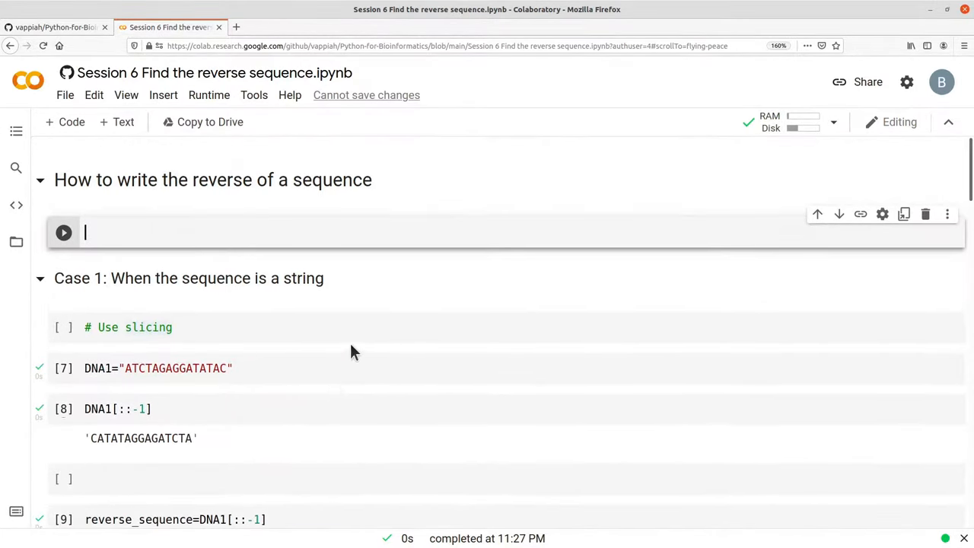
mouse_move(289, 388)
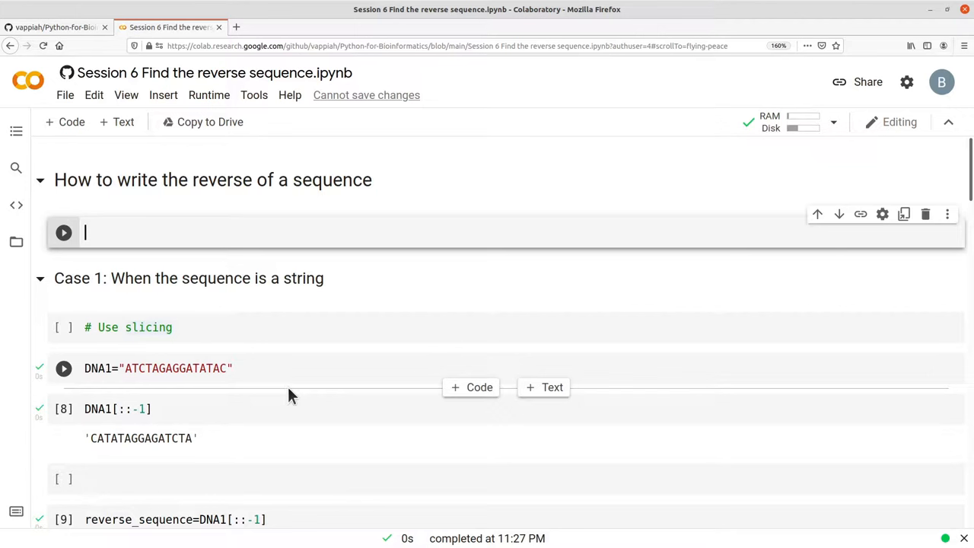